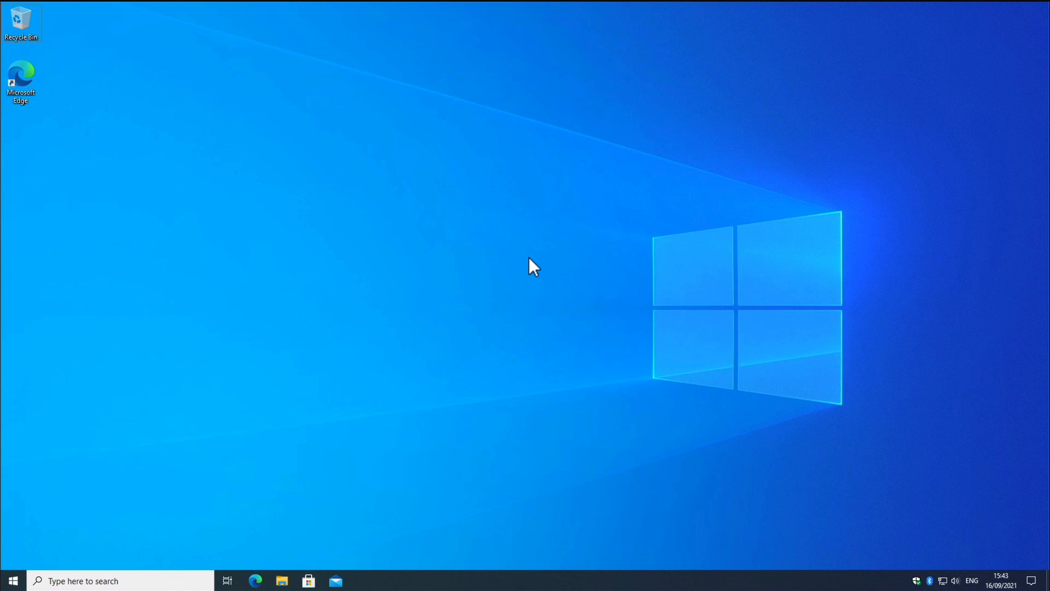
{"action": "mouse_move", "coordinate": [12, 457]}
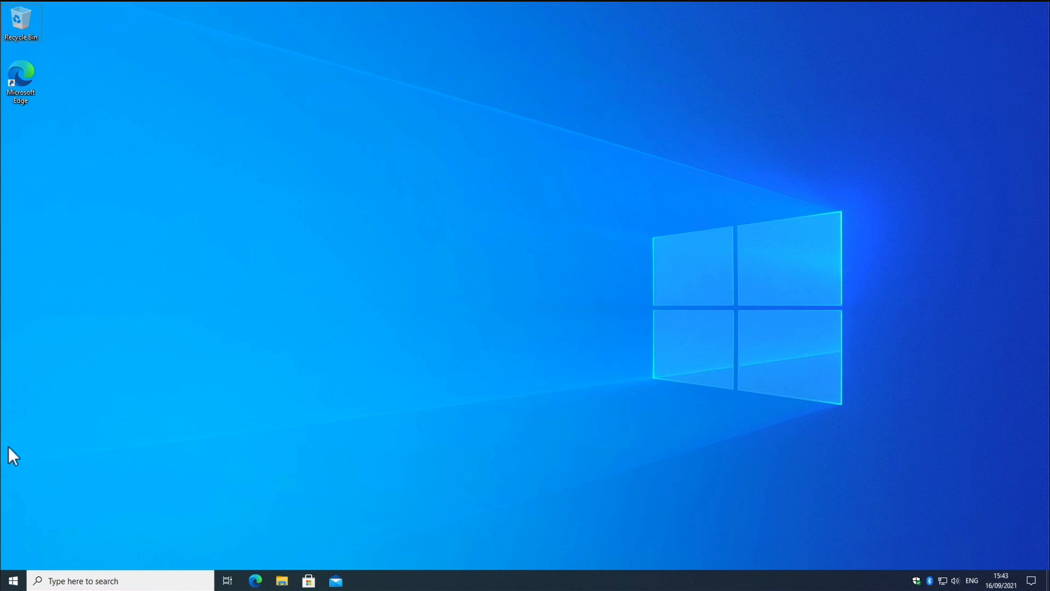
Search Windows for 'cmd' and launch Command Prompt from the results
{"action": "left_click", "coordinate": [120, 581]}
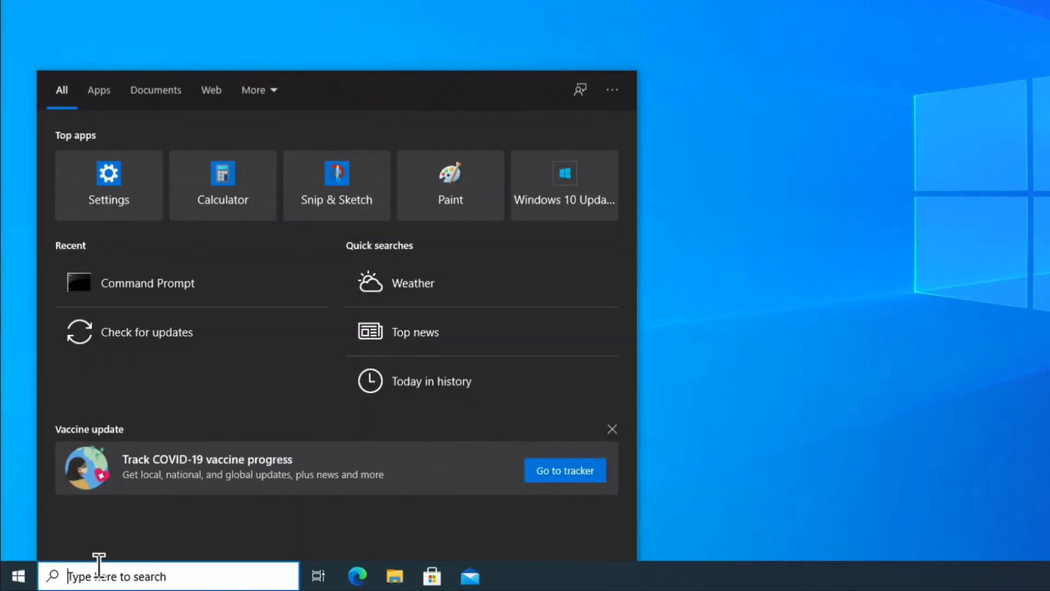
{"action": "type", "text": "cmd"}
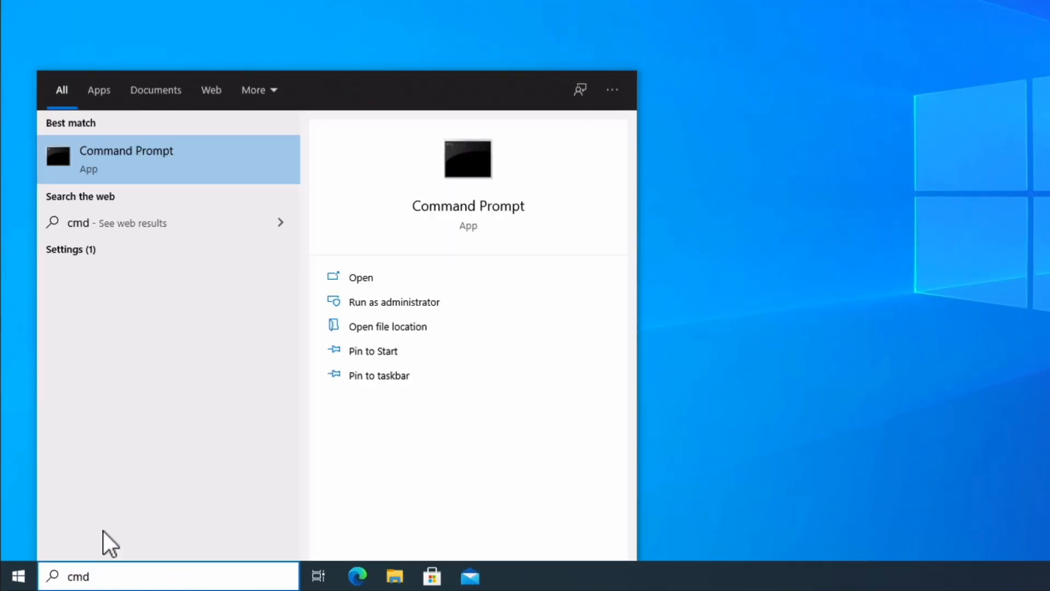
{"action": "left_click", "coordinate": [126, 158]}
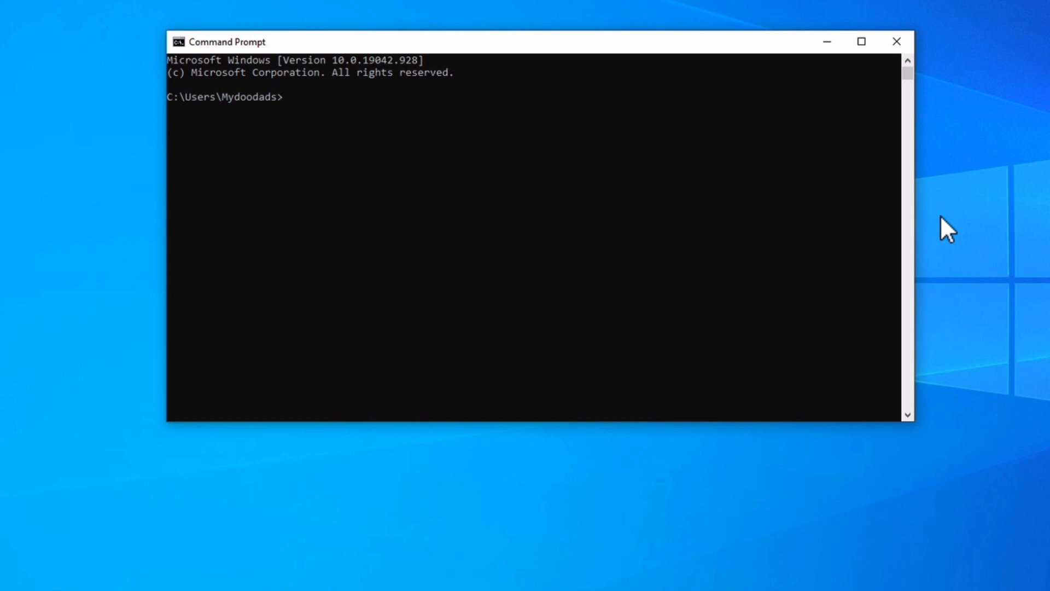
Enter the command 'ping 10.0.0.2' at the Command Prompt
{"action": "type", "text": "pi"}
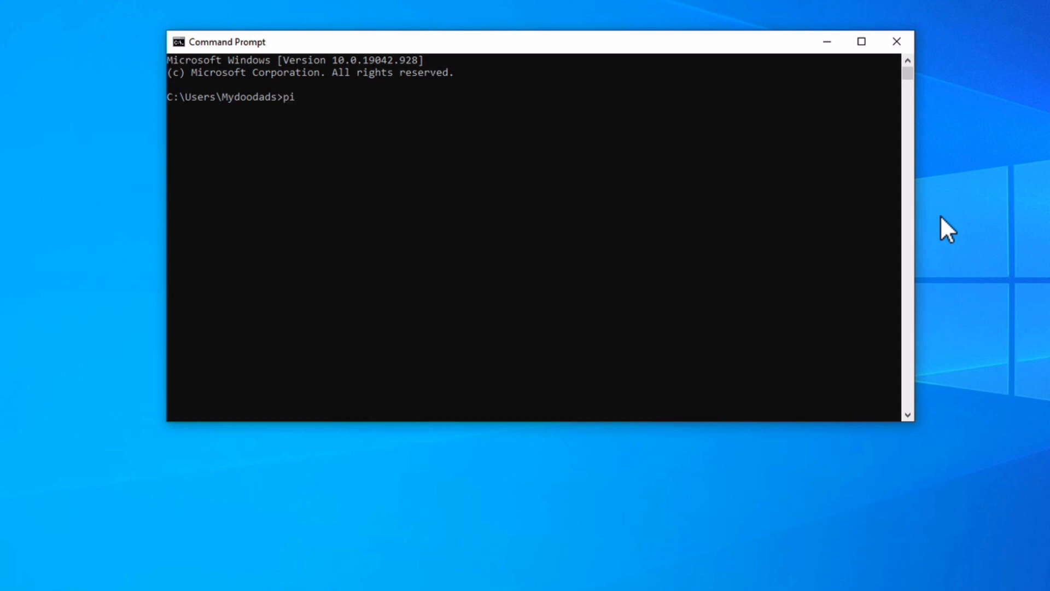
{"action": "type", "text": "ng"}
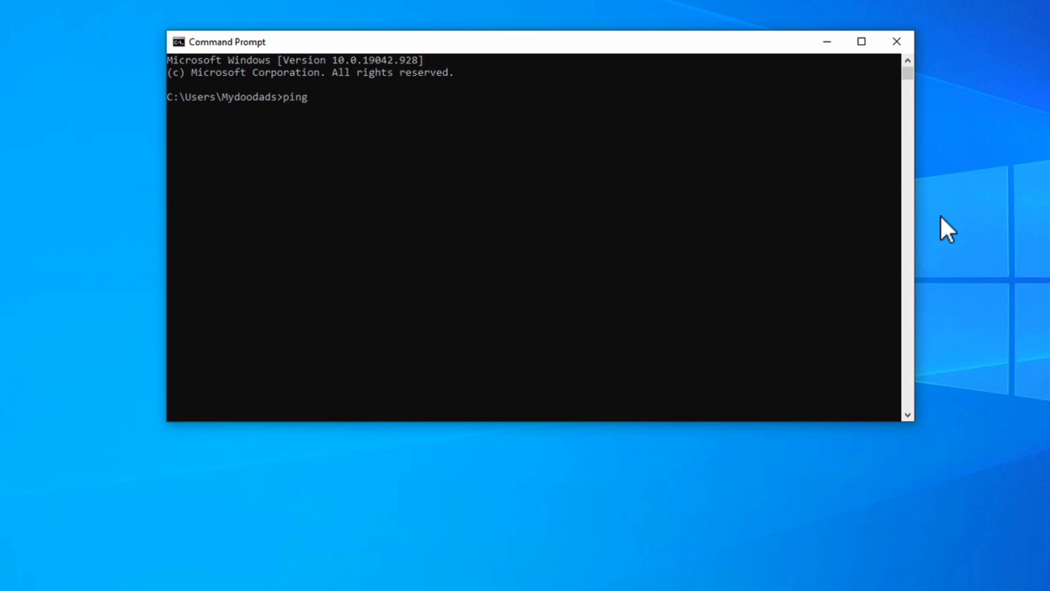
{"action": "type", "text": "10.0.0"}
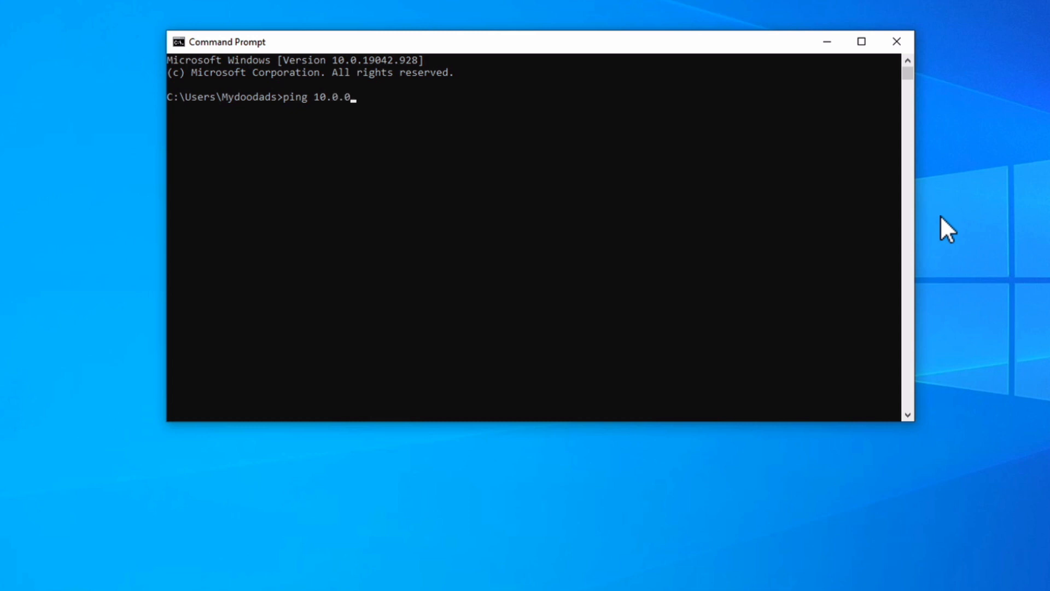
{"action": "type", "text": "2"}
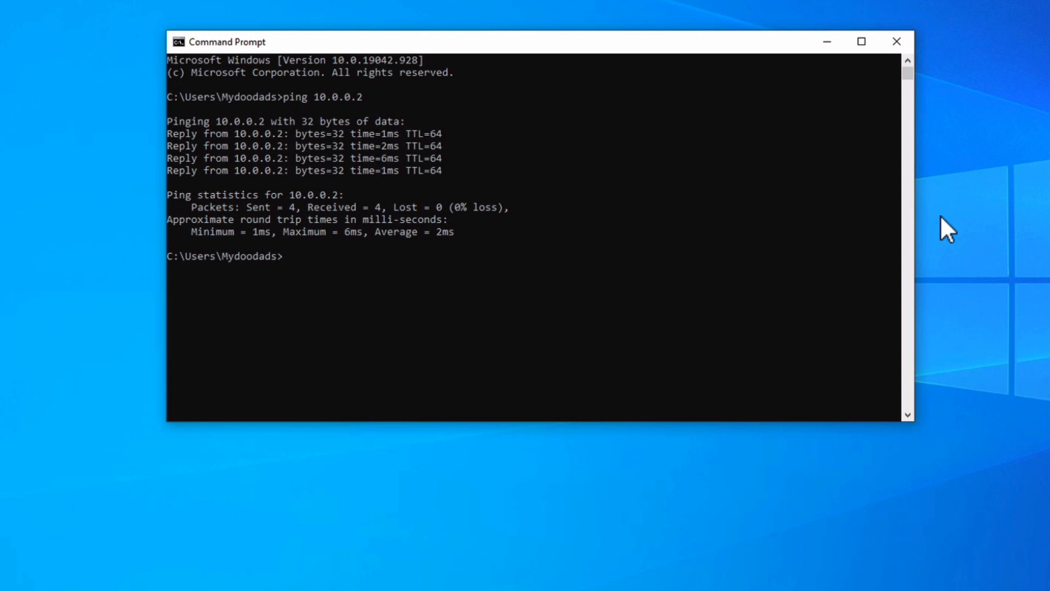
Run 'ping -t 10.0.0.2' for a continuous ping that keeps reporting replies
{"action": "type", "text": "ping -"}
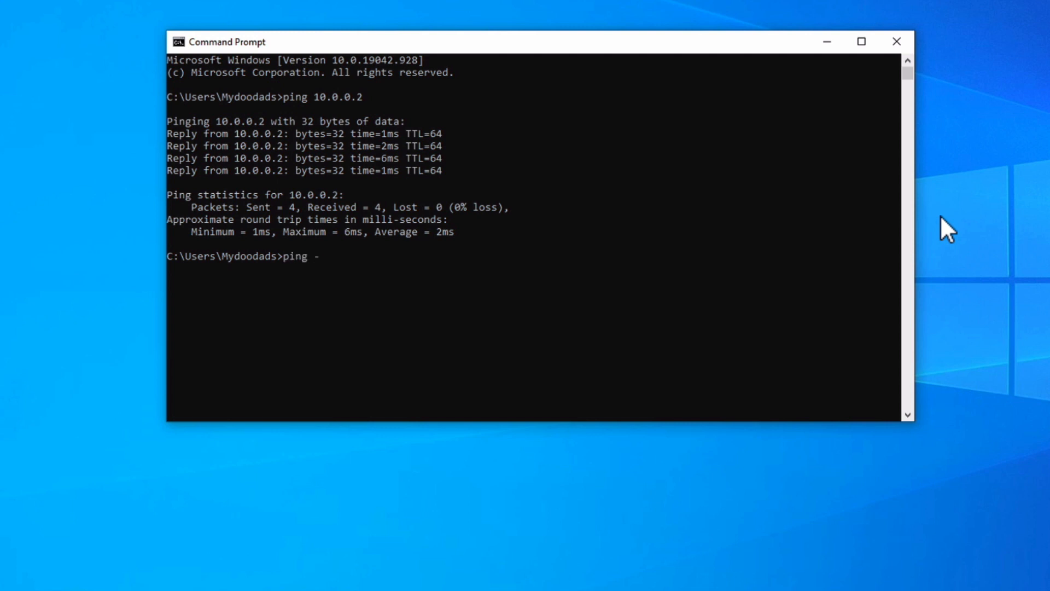
{"action": "type", "text": "t"}
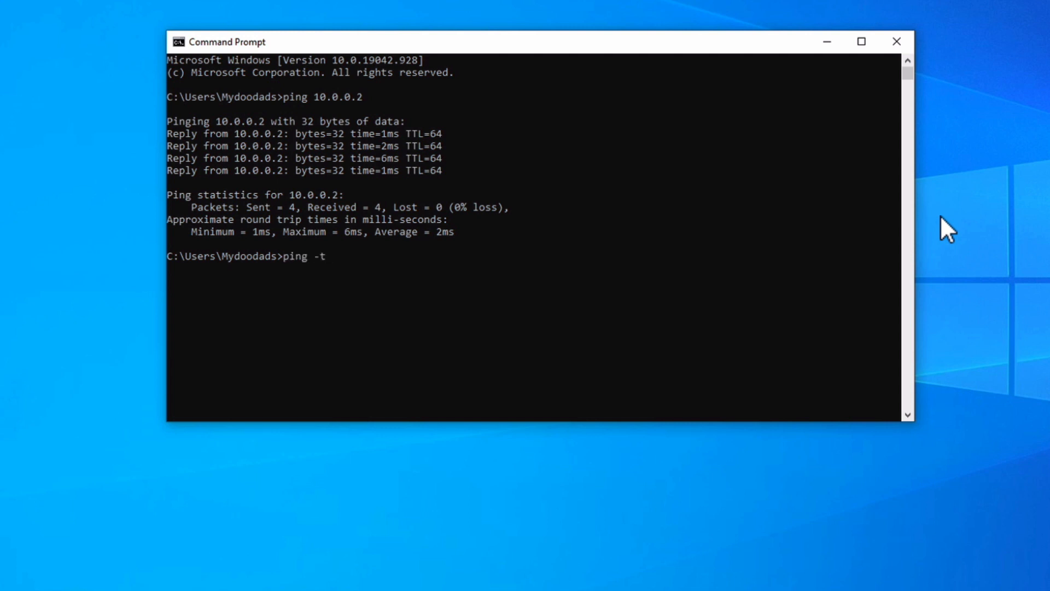
{"action": "type", "text": "10.0.0."}
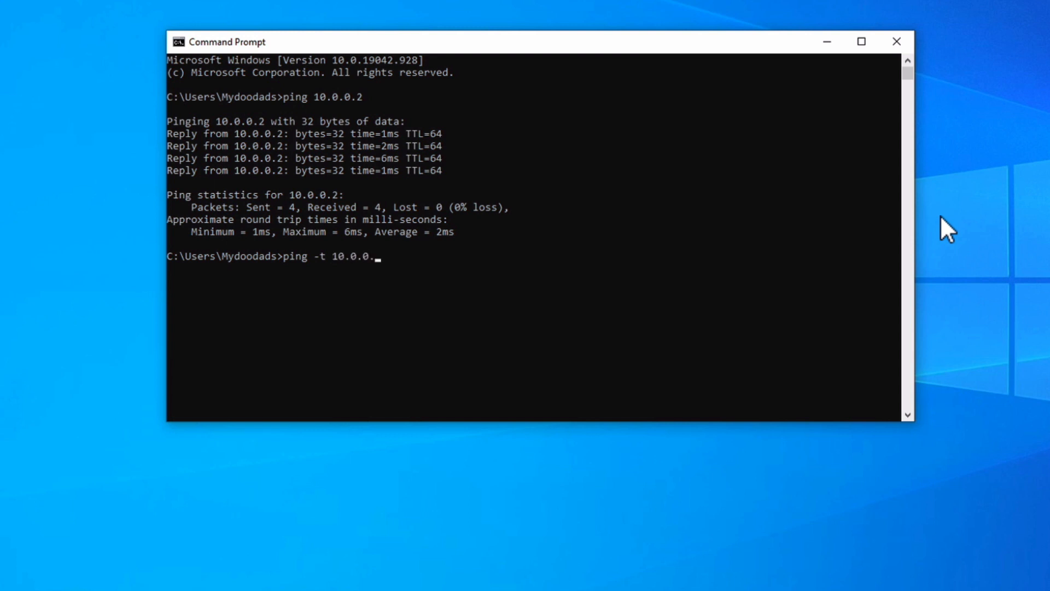
{"action": "type", "text": "2"}
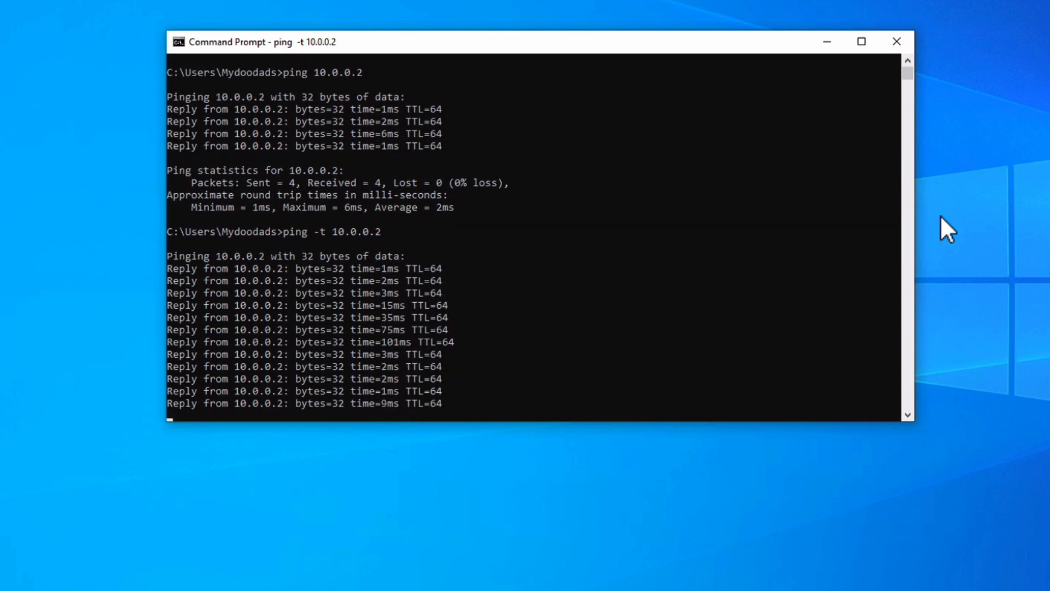
Review the stopped ping's 20/20 replies and 0% loss, then begin the next ping command
{"action": "scroll", "scroll_direction": "down", "scroll_amount": 3}
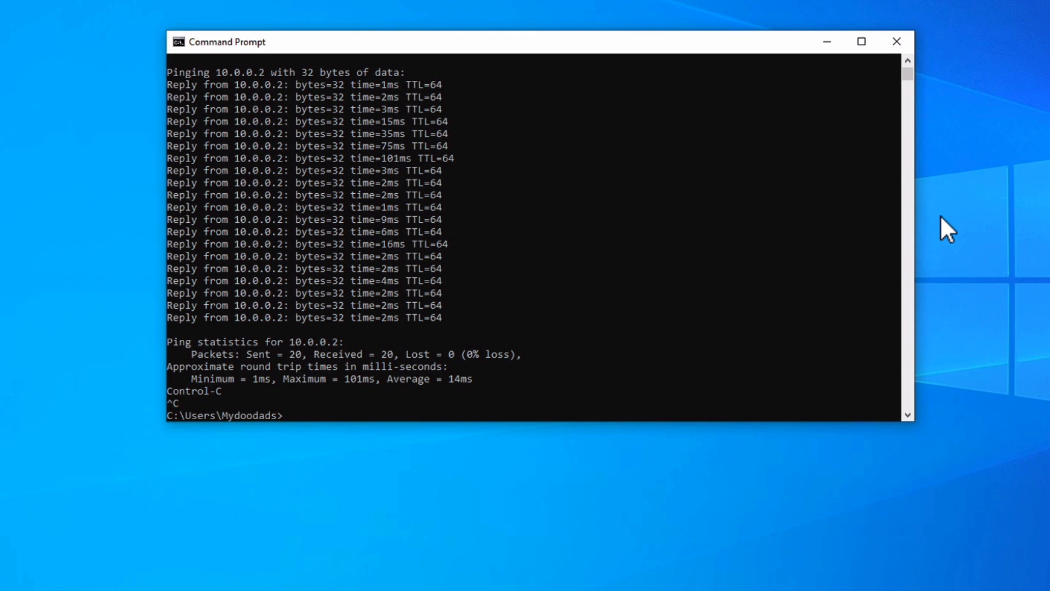
{"action": "type", "text": "ping -"}
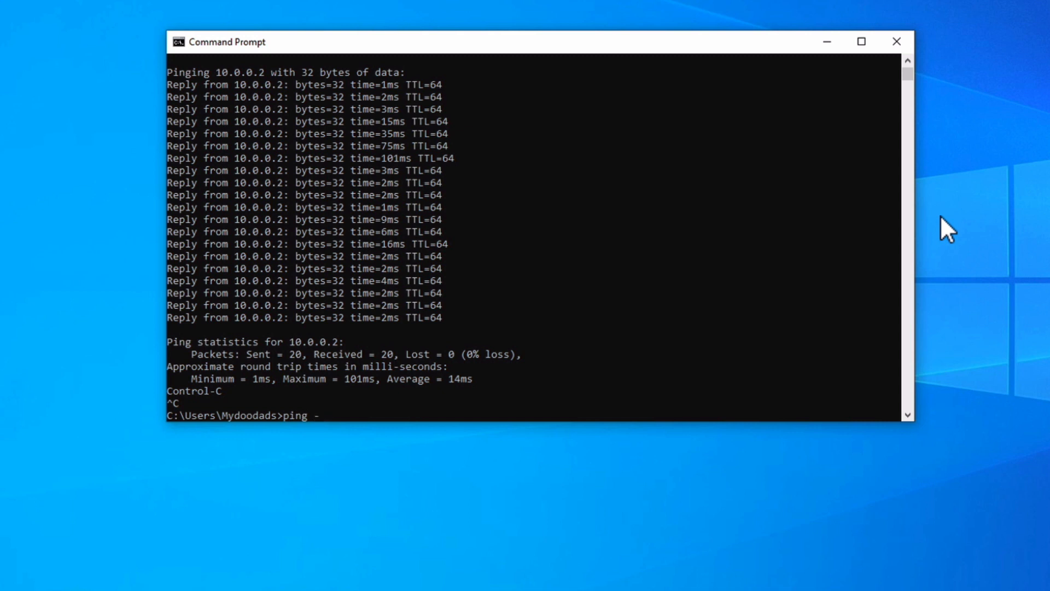
Run 'ping -n 10 10.0.0.2' to send ten echo requests
{"action": "type", "text": "n"}
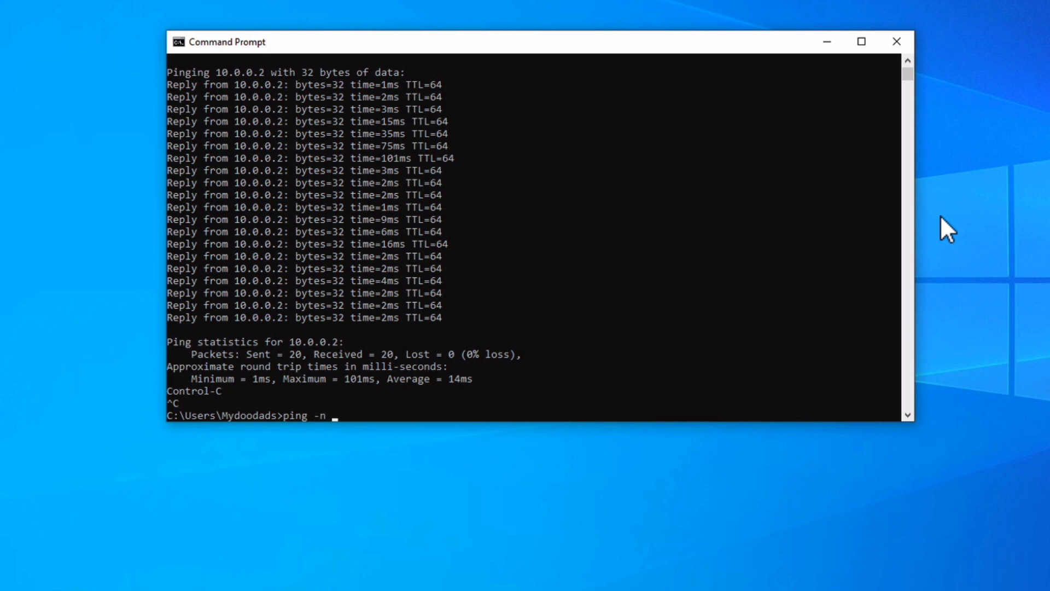
{"action": "type", "text": "10"}
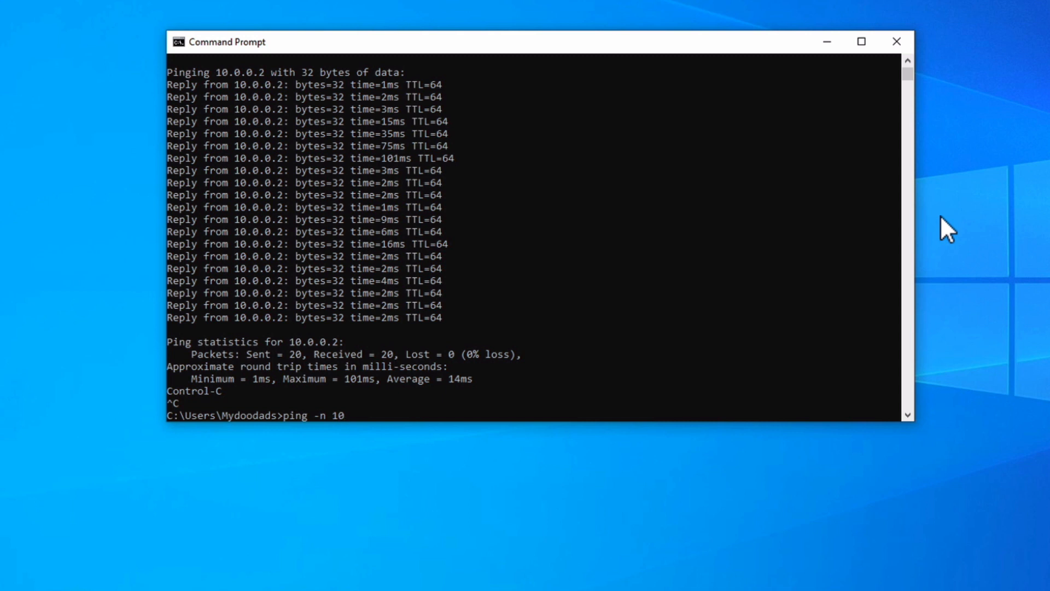
{"action": "type", "text": "10.0.0."}
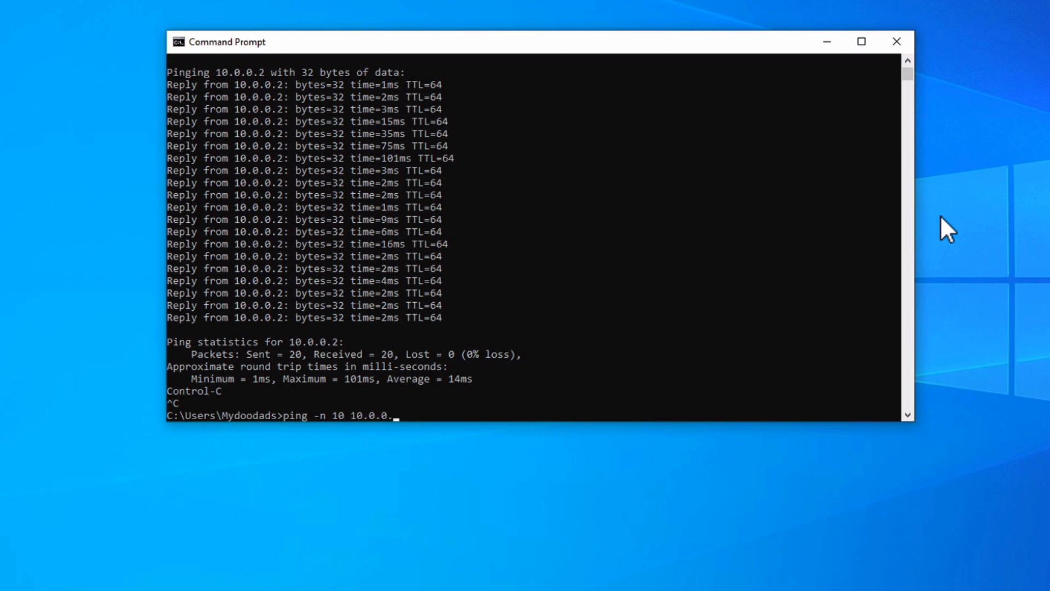
{"action": "type", "text": "2"}
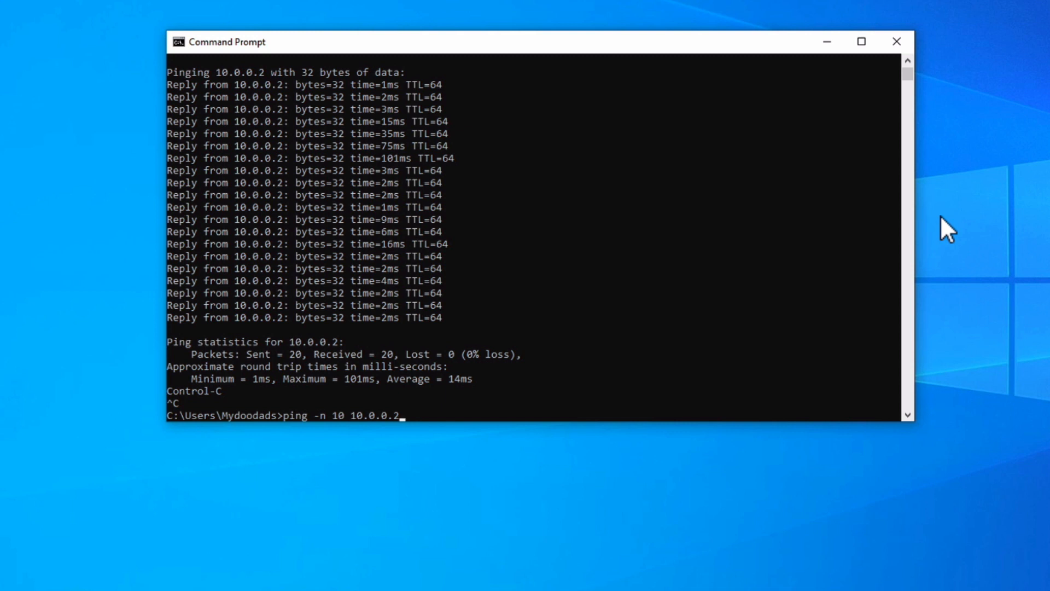
{"action": "key", "text": "enter"}
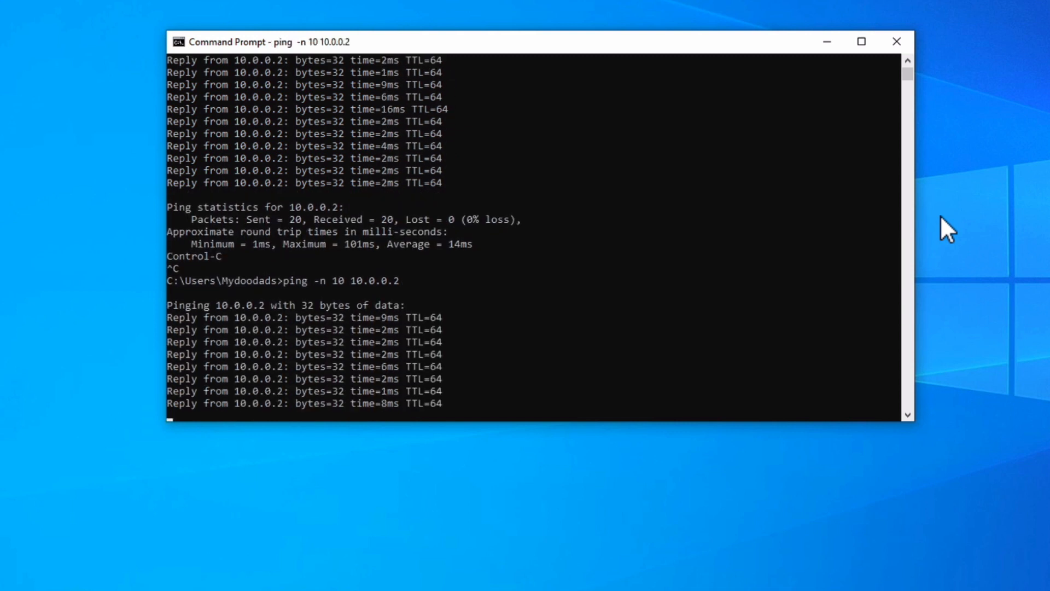